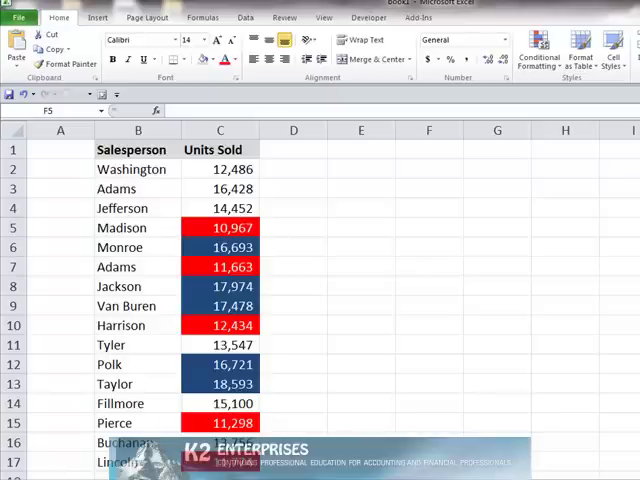
Open the Sort dialog from the Data tab's Sort & Filter group.
{"action": "left_click", "coordinate": [244, 17]}
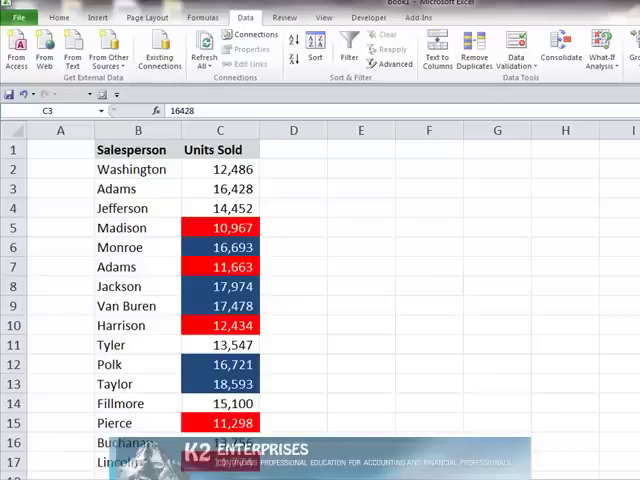
{"action": "mouse_move", "coordinate": [509, 167]}
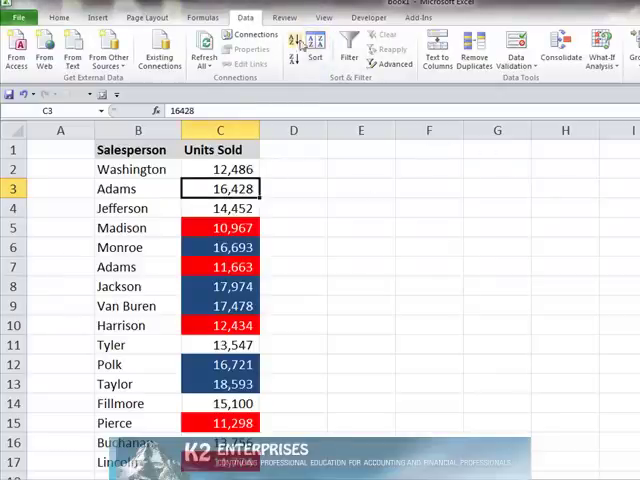
{"action": "left_click", "coordinate": [316, 48]}
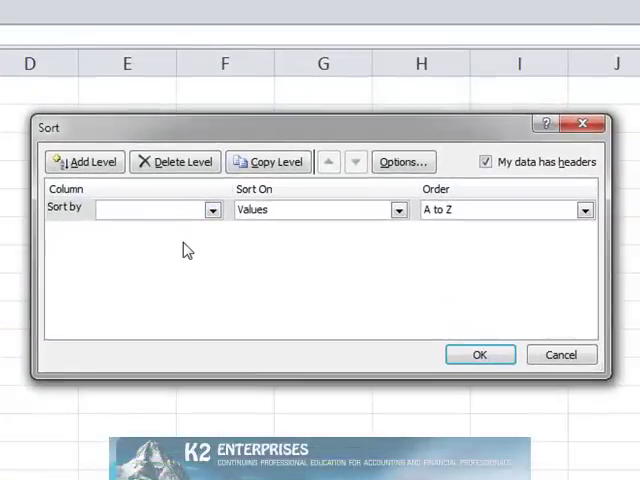
Sort by the Units Sold column with Sort On set to Cell Color.
{"action": "left_click", "coordinate": [212, 210]}
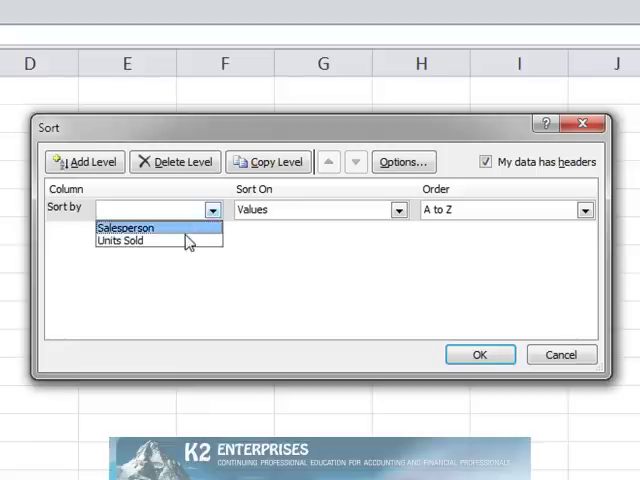
{"action": "left_click", "coordinate": [122, 241]}
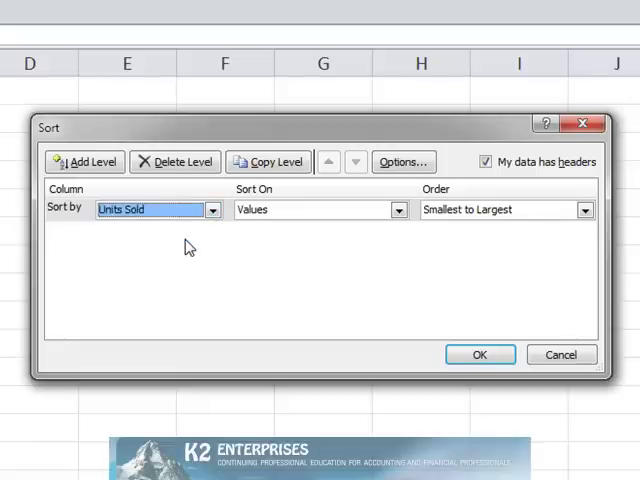
{"action": "mouse_move", "coordinate": [382, 224]}
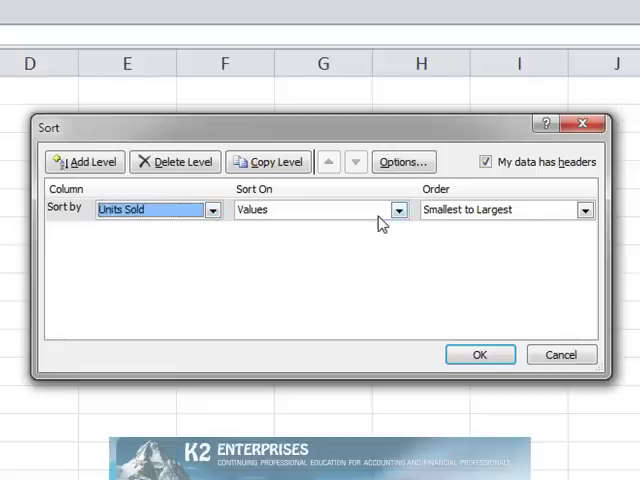
{"action": "left_click", "coordinate": [398, 210]}
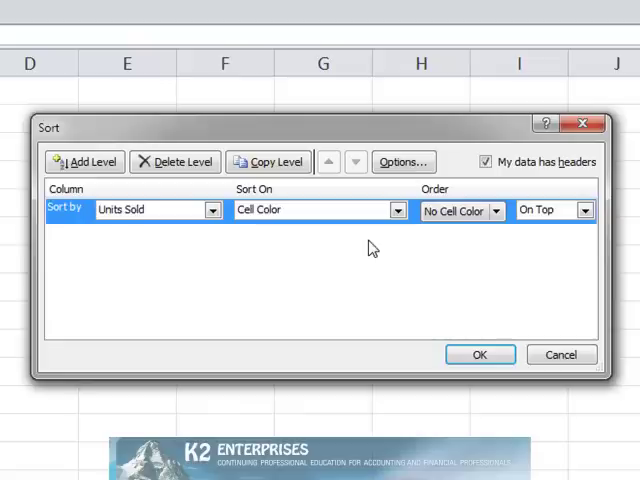
{"action": "mouse_move", "coordinate": [393, 241]}
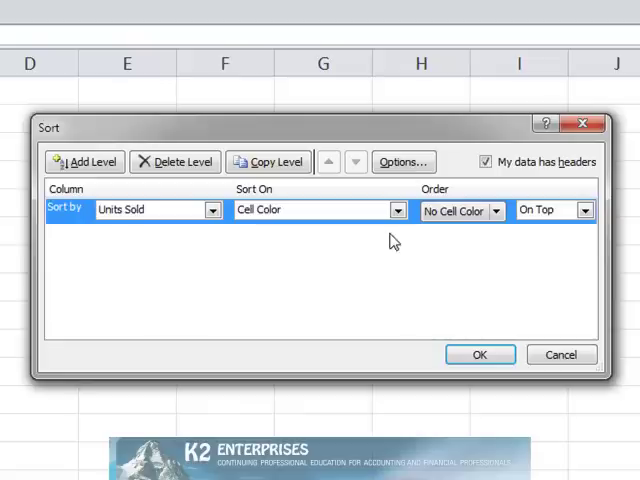
{"action": "mouse_move", "coordinate": [468, 210]}
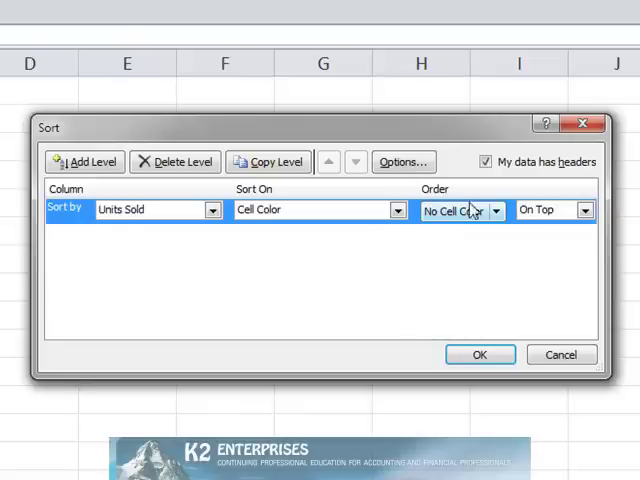
Set the first level's order to the blue swatch, On Top.
{"action": "left_click", "coordinate": [497, 210]}
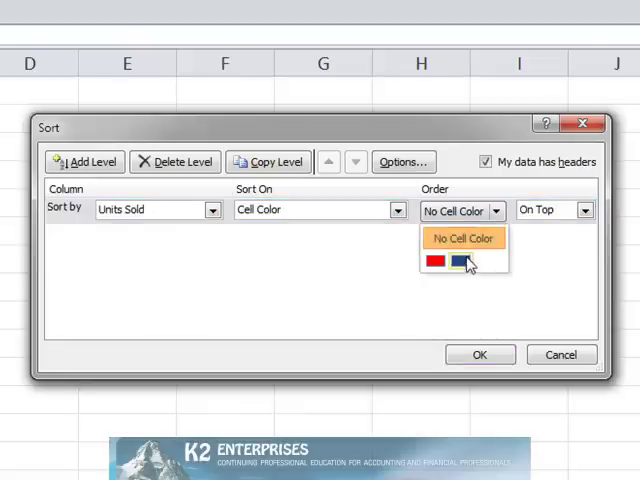
{"action": "left_click", "coordinate": [458, 261]}
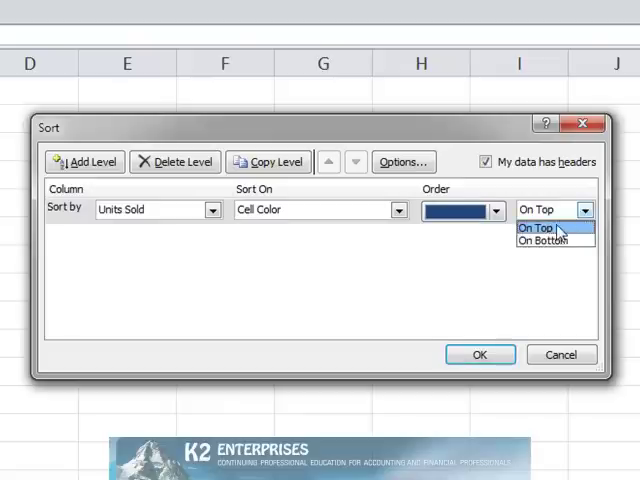
{"action": "left_click", "coordinate": [536, 228]}
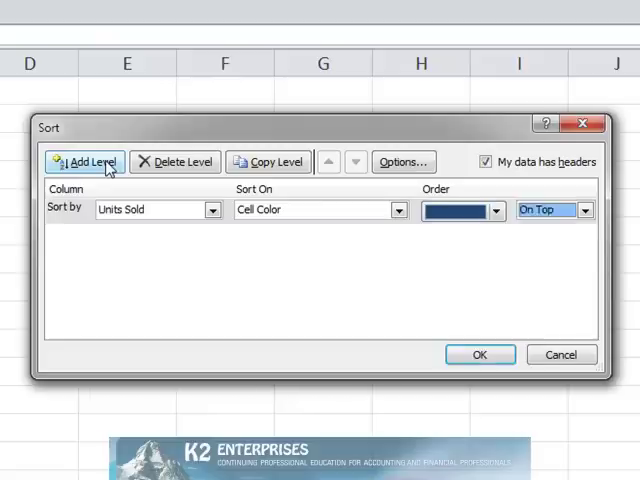
Add a second level ordering red Units Sold cells On Bottom, and apply the sort.
{"action": "left_click", "coordinate": [89, 162]}
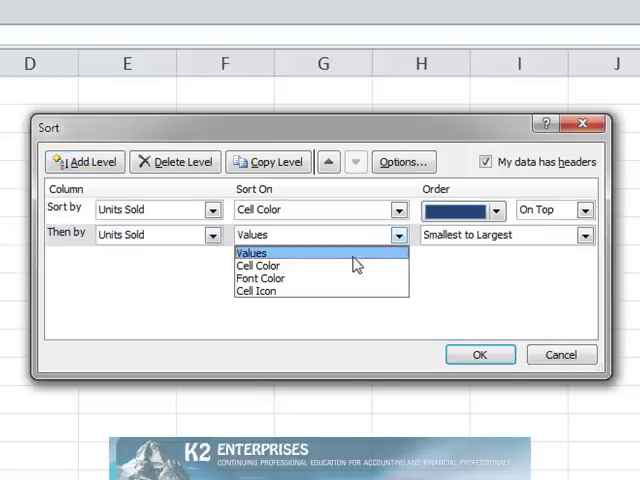
{"action": "left_click", "coordinate": [258, 265]}
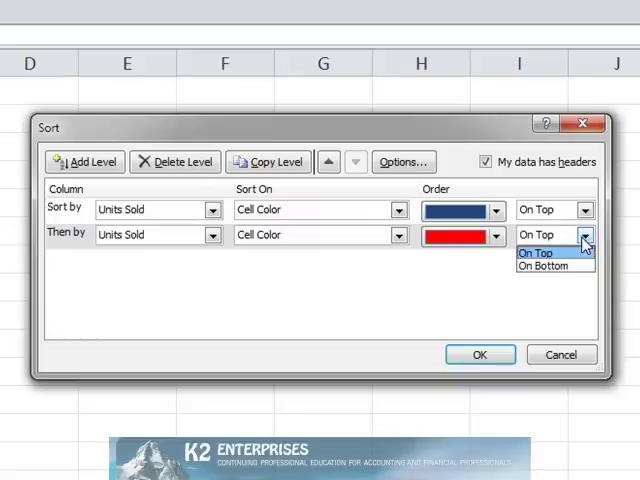
{"action": "left_click", "coordinate": [543, 266]}
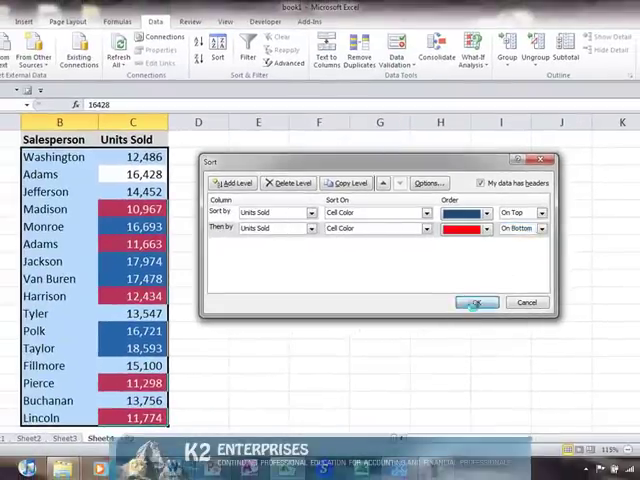
{"action": "left_click", "coordinate": [476, 303]}
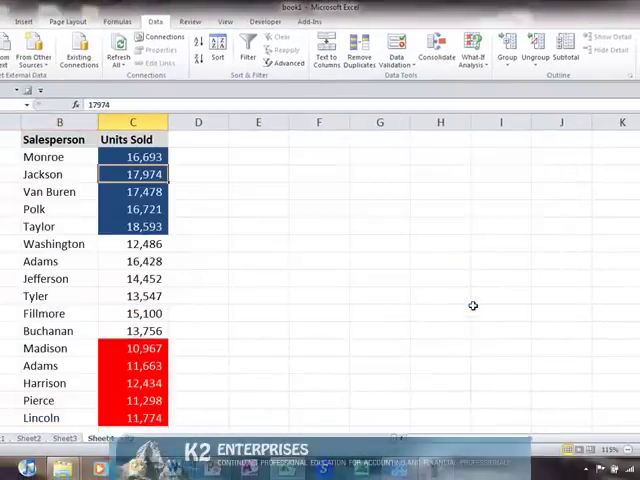